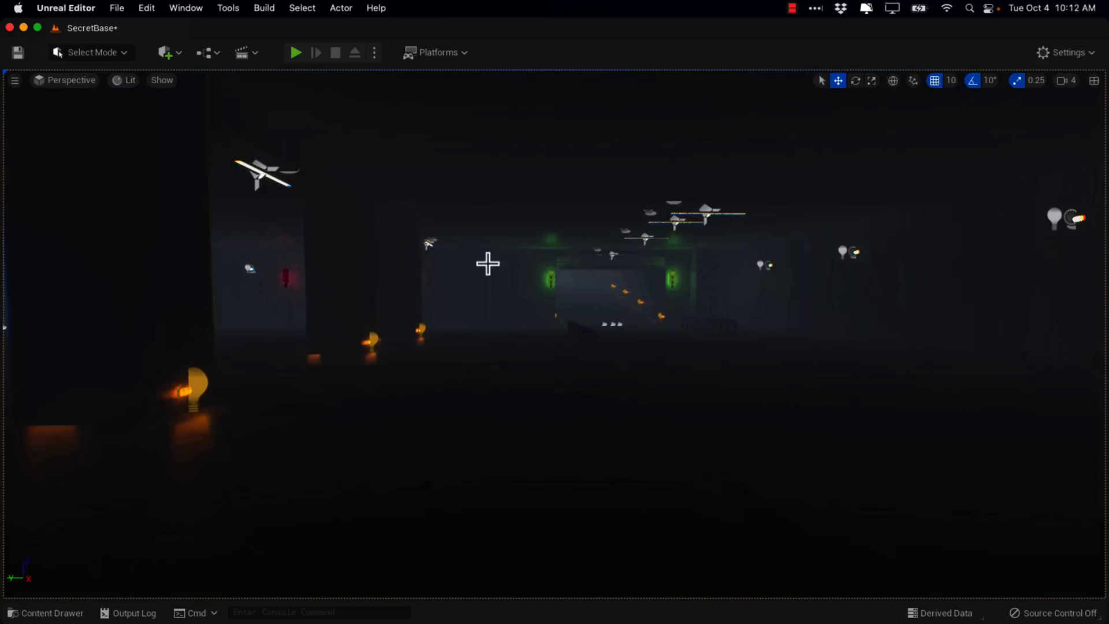
- Browse the Content Drawer to ResearchMegaPack > ResearchFacility > Map and open the ResearchFacility level
{"action": "left_click", "coordinate": [45, 612]}
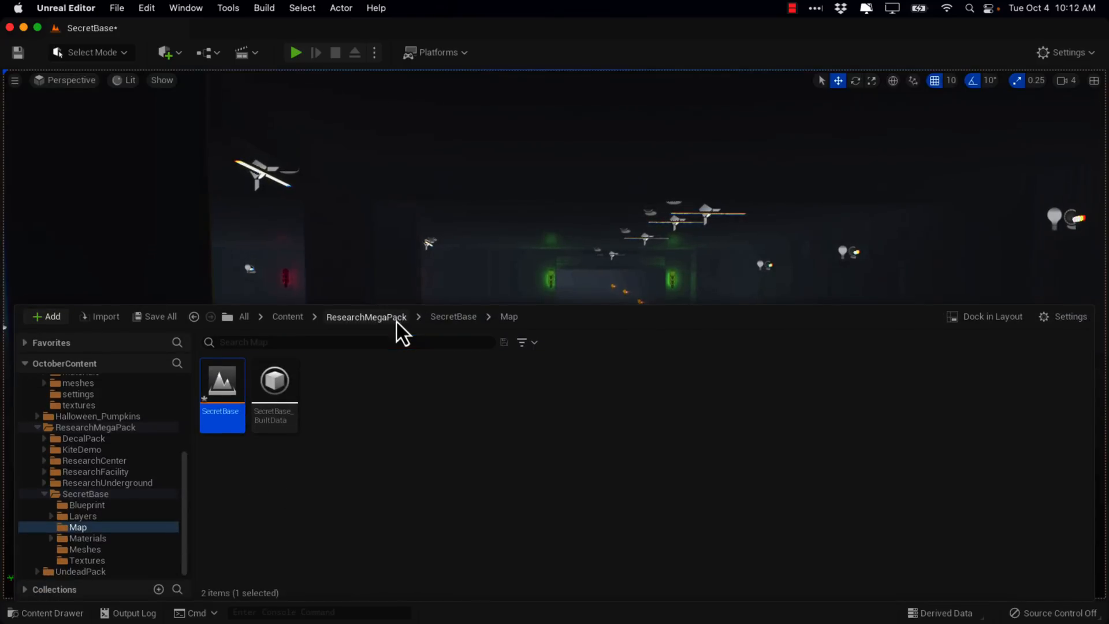
{"action": "left_click", "coordinate": [366, 316]}
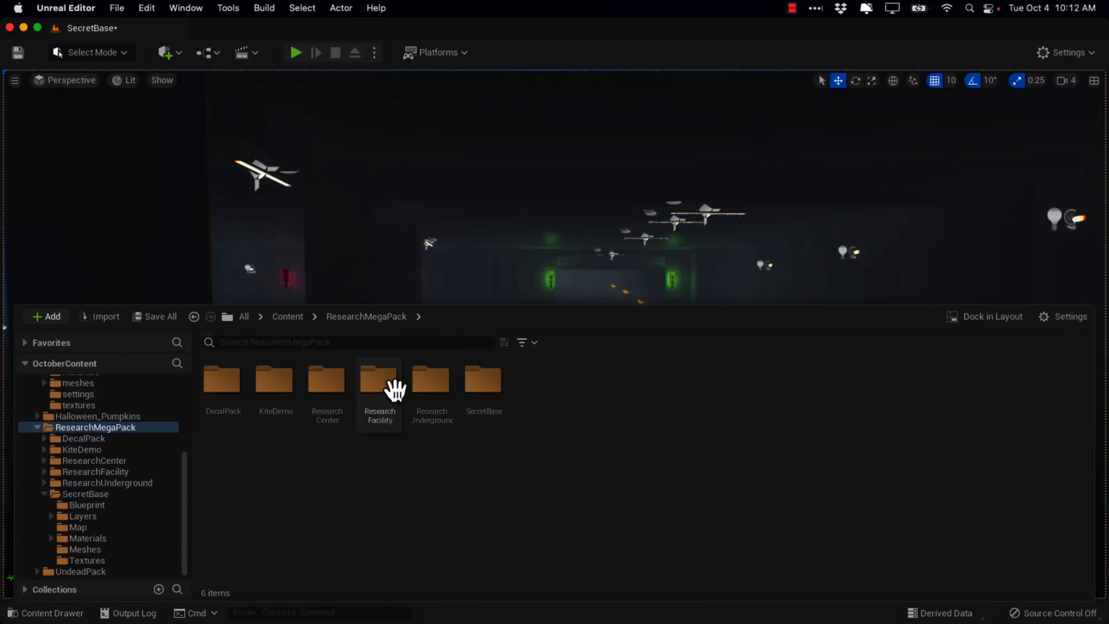
{"action": "mouse_move", "coordinate": [379, 380]}
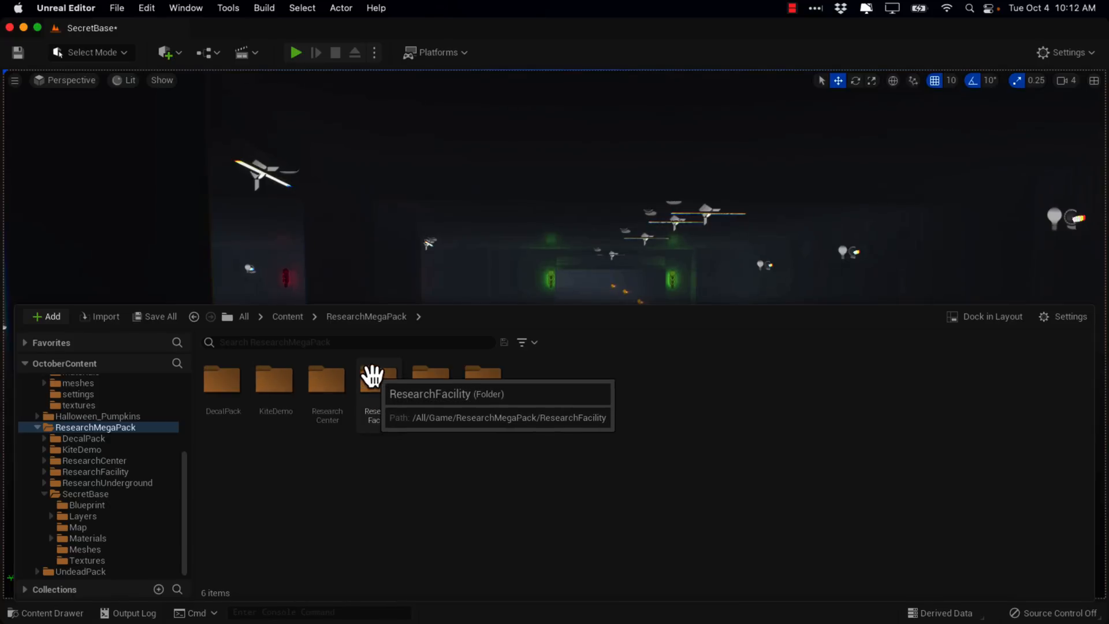
{"action": "double_click", "coordinate": [371, 379]}
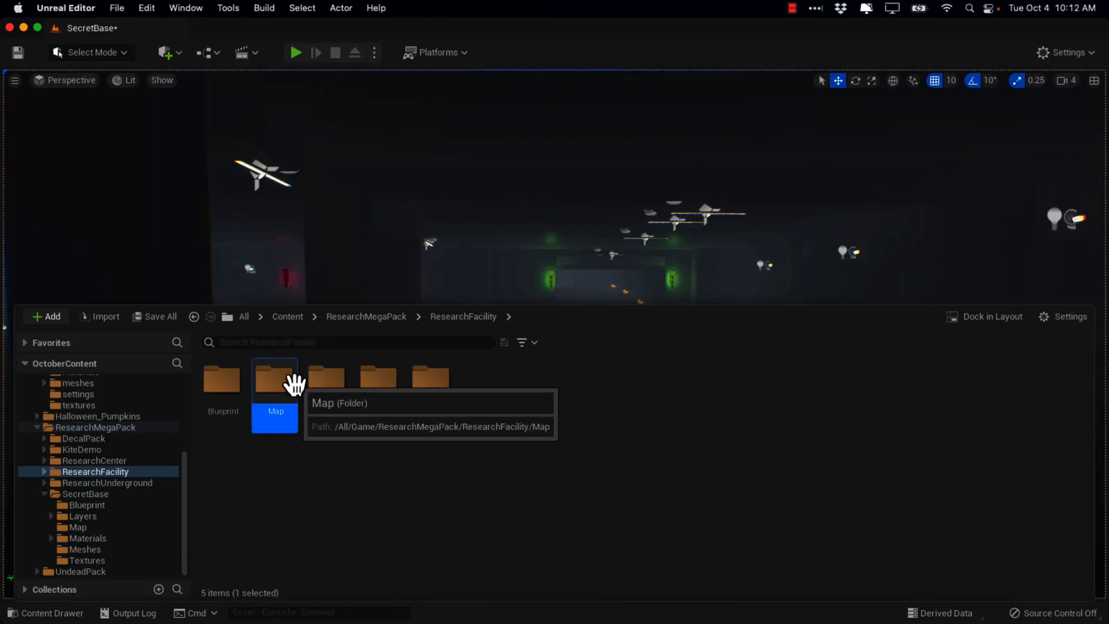
{"action": "double_click", "coordinate": [275, 381]}
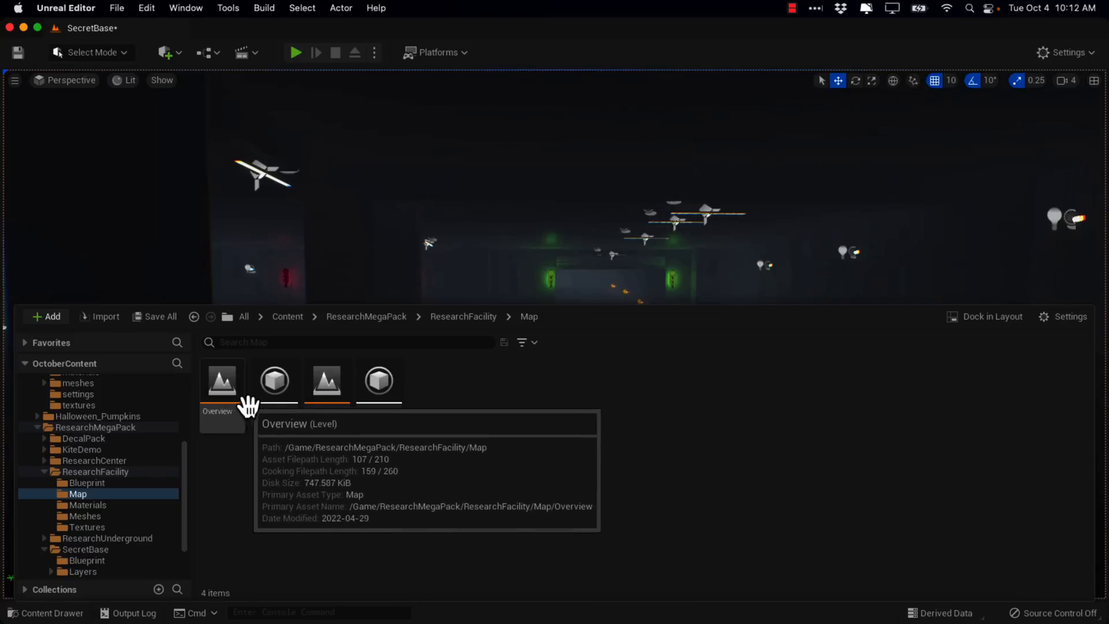
{"action": "left_click", "coordinate": [326, 381]}
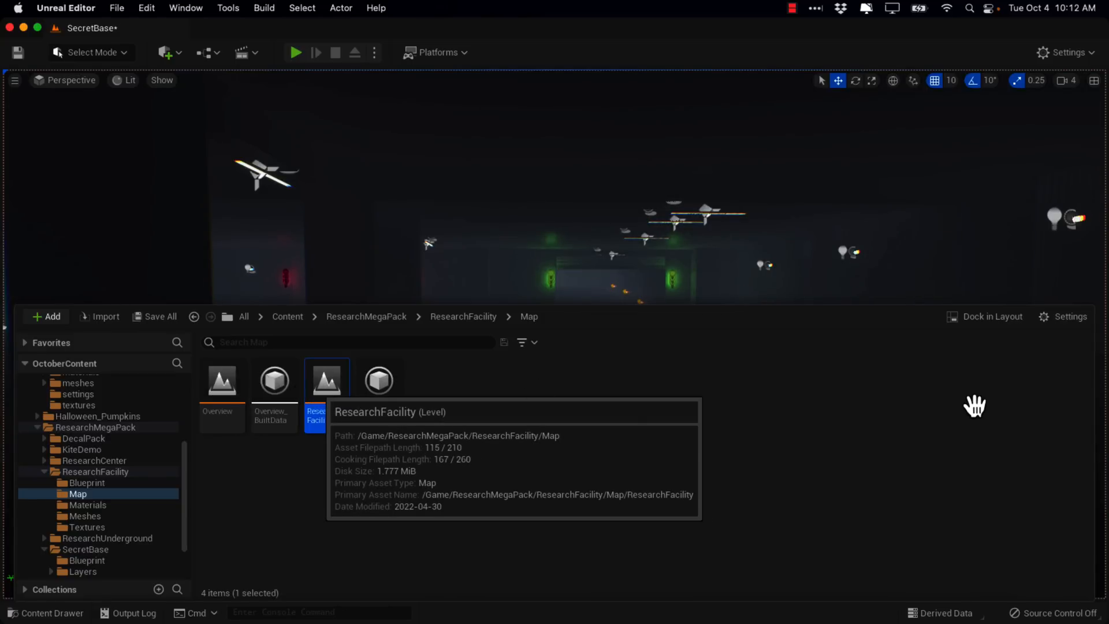
{"action": "mouse_move", "coordinate": [451, 312]}
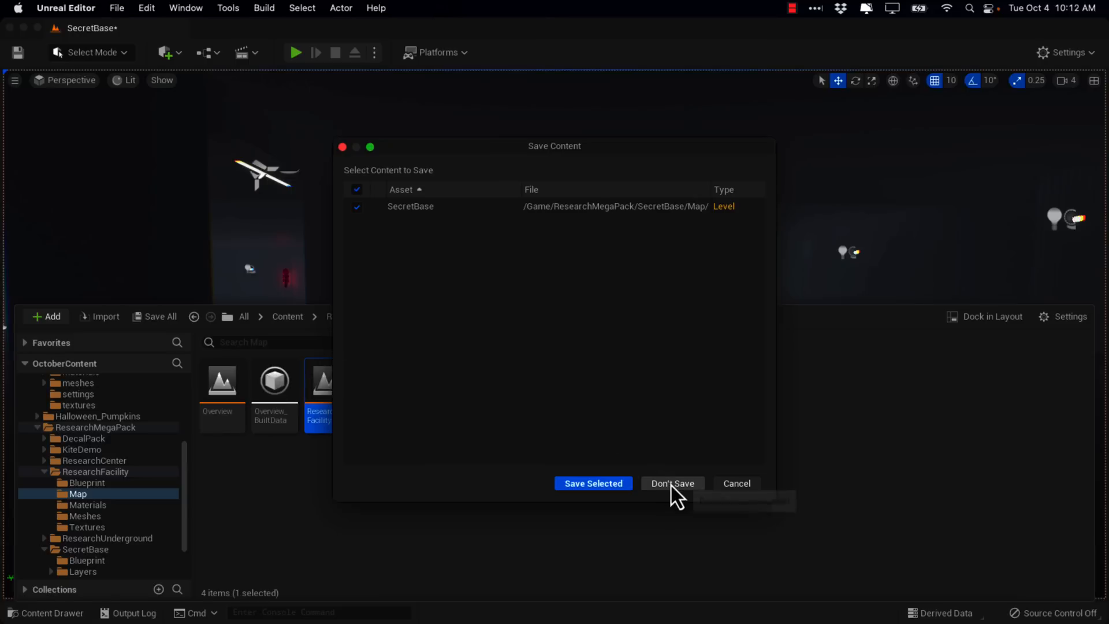
- Discard SecretBase changes with Don't Save so the ResearchFacility level loads
{"action": "left_click", "coordinate": [671, 483]}
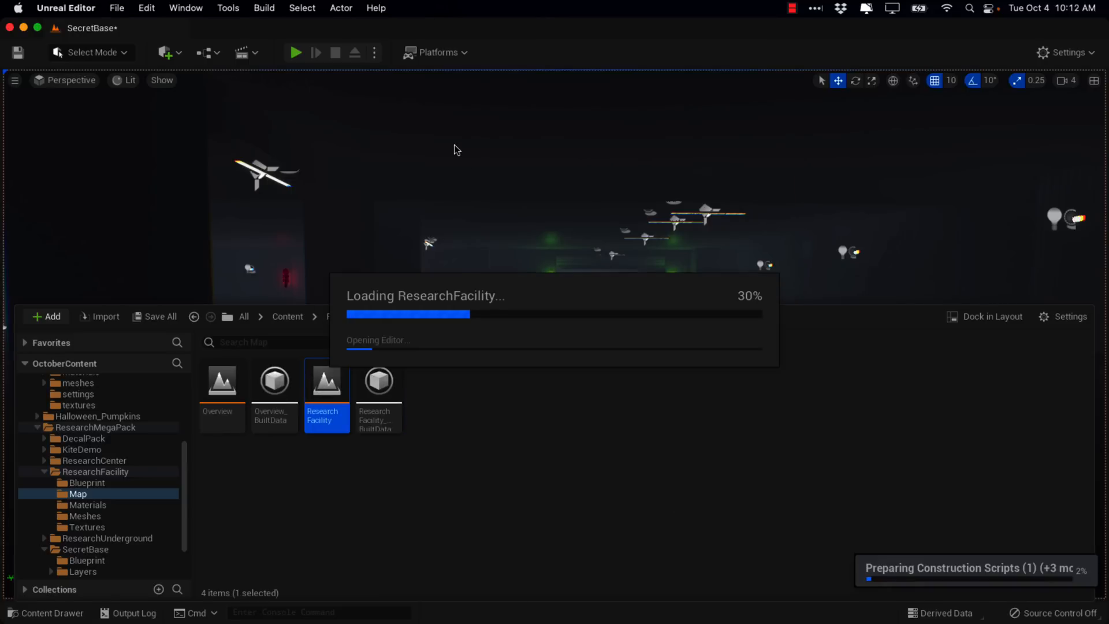
{"action": "mouse_move", "coordinate": [908, 580]}
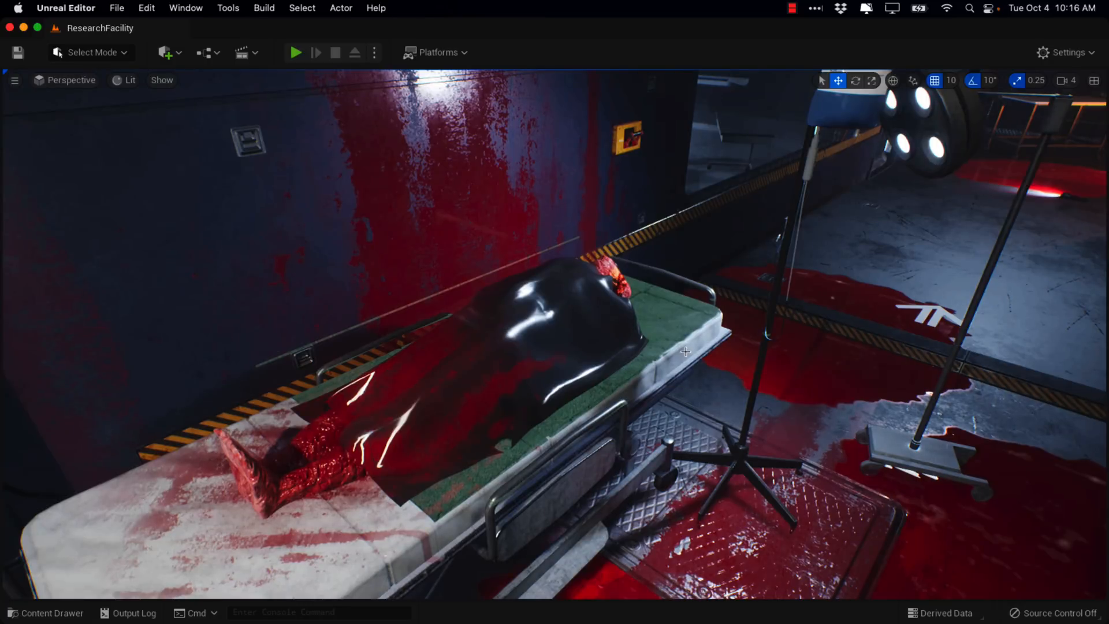
{"action": "mouse_move", "coordinate": [22, 612]}
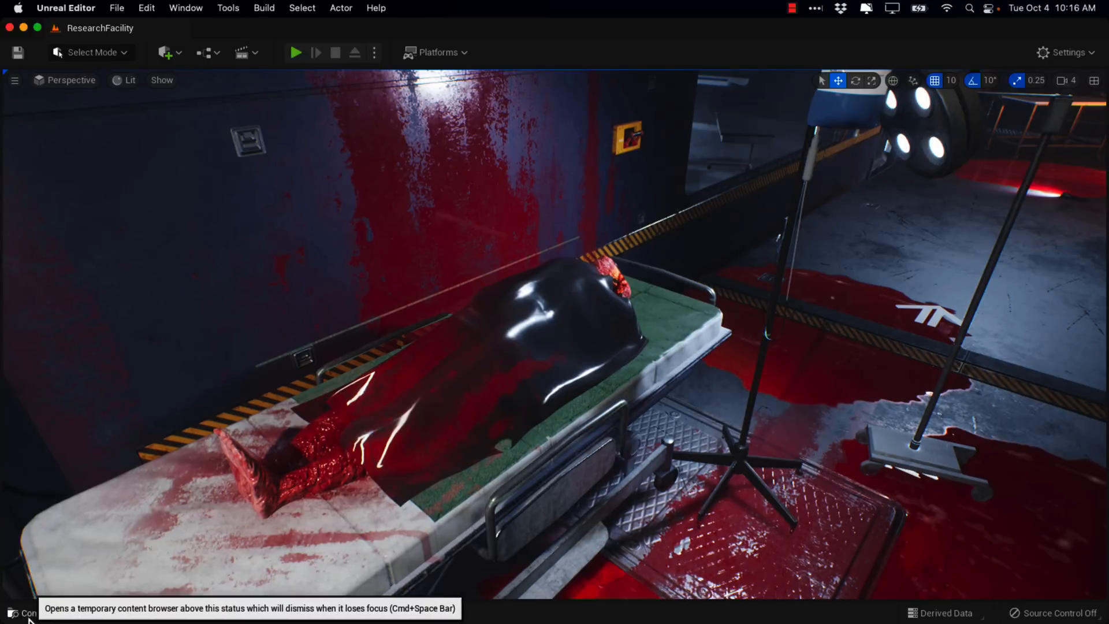
- Open the Content Drawer, go back to Content, and select the ResearchMegaPack folder
{"action": "left_click", "coordinate": [22, 612]}
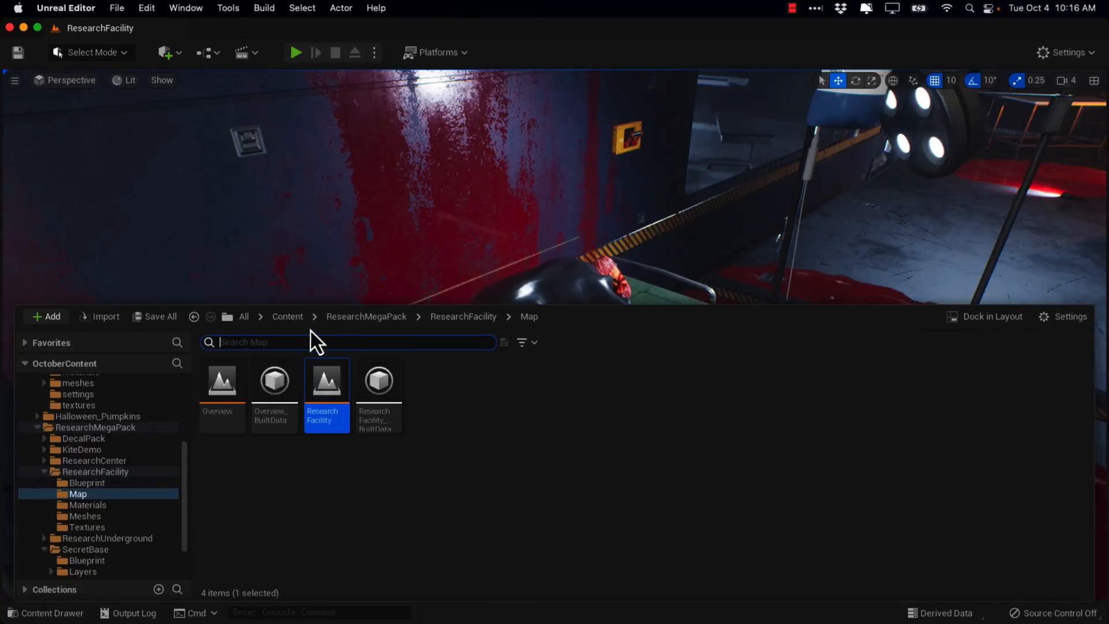
{"action": "left_click", "coordinate": [287, 316]}
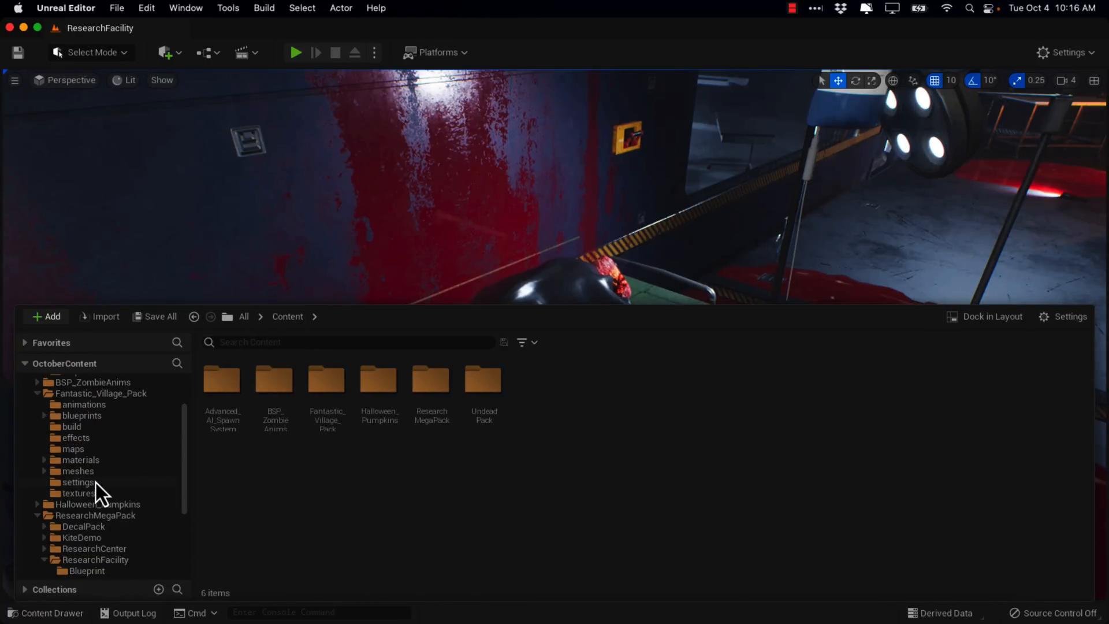
{"action": "left_click", "coordinate": [97, 515]}
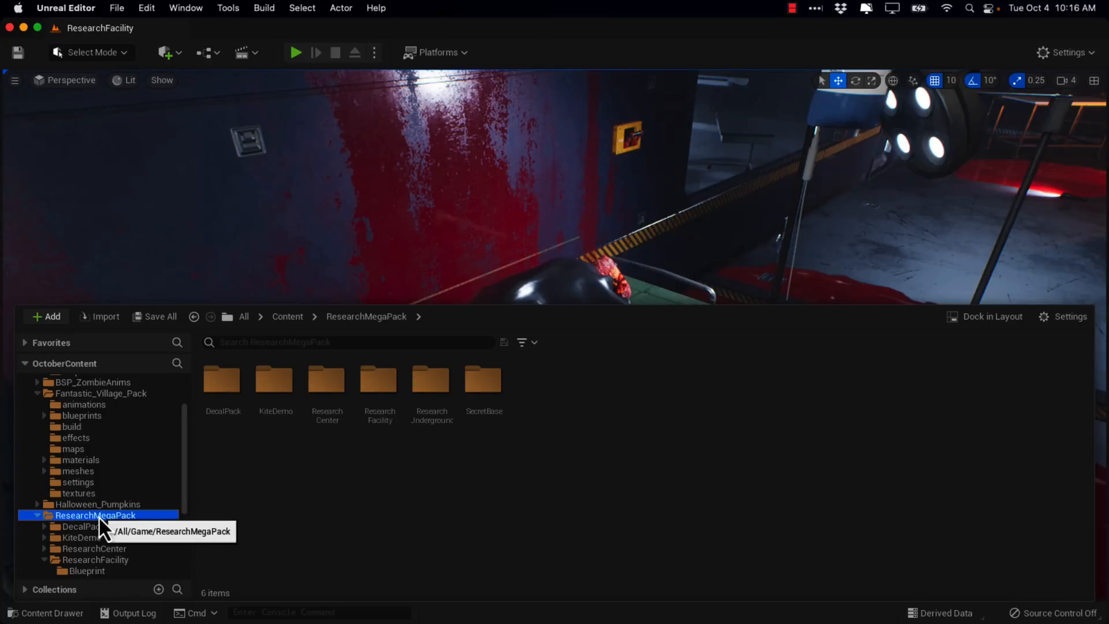
{"action": "mouse_move", "coordinate": [326, 378]}
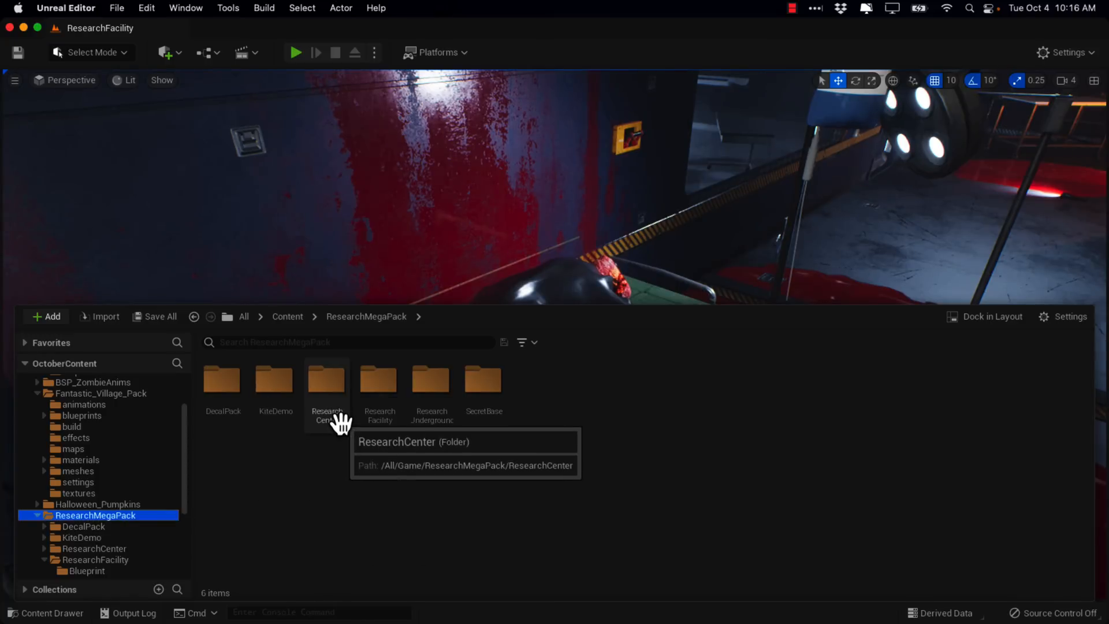
{"action": "mouse_move", "coordinate": [431, 425]}
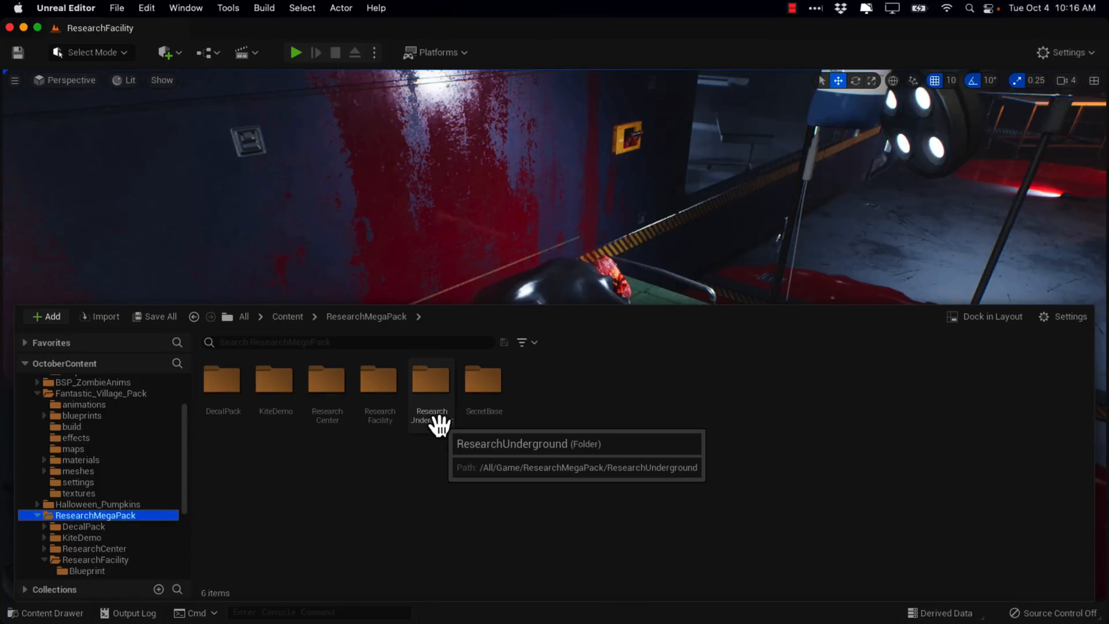
{"action": "mouse_move", "coordinate": [629, 444]}
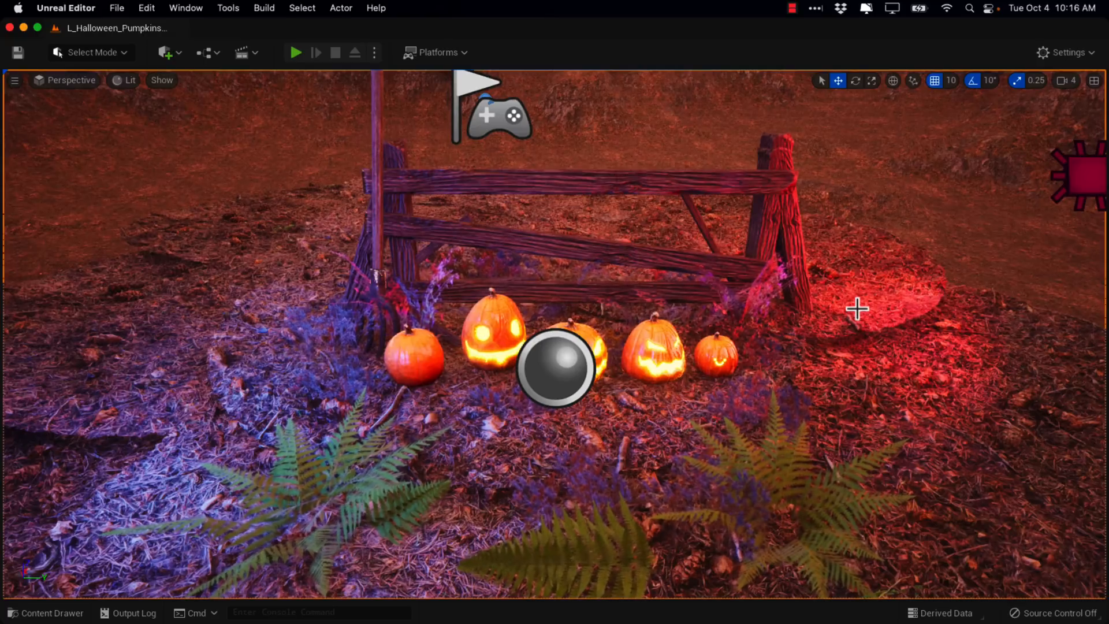
{"action": "mouse_move", "coordinate": [773, 328]}
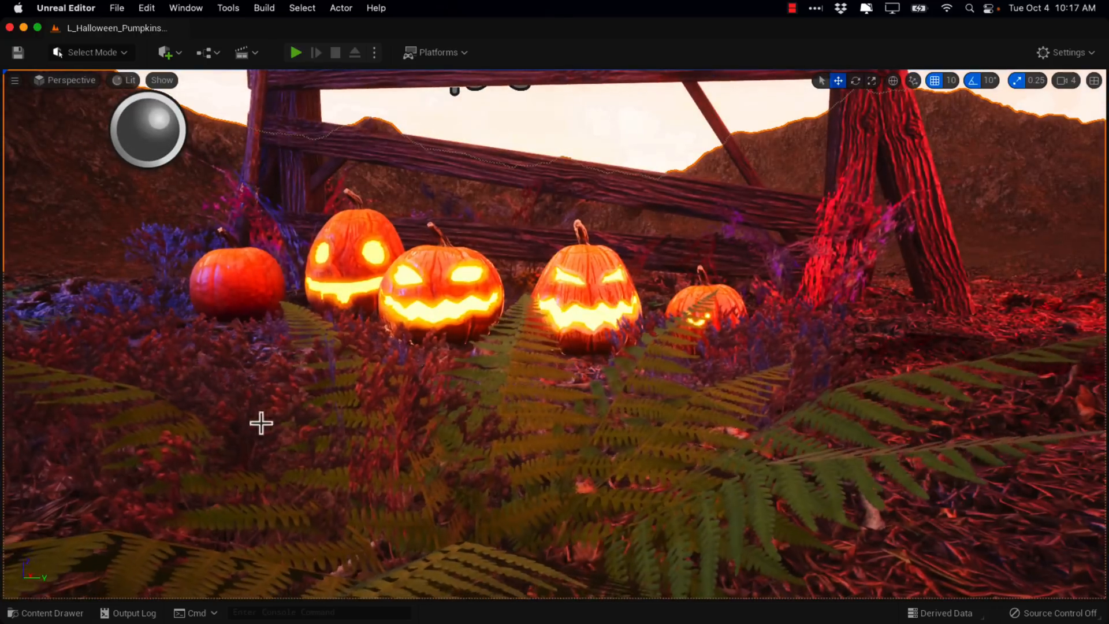
- Scroll through the Halloween_Pumpkins Meshes folder, then close the Content Drawer to clear the viewport
{"action": "left_click", "coordinate": [45, 612]}
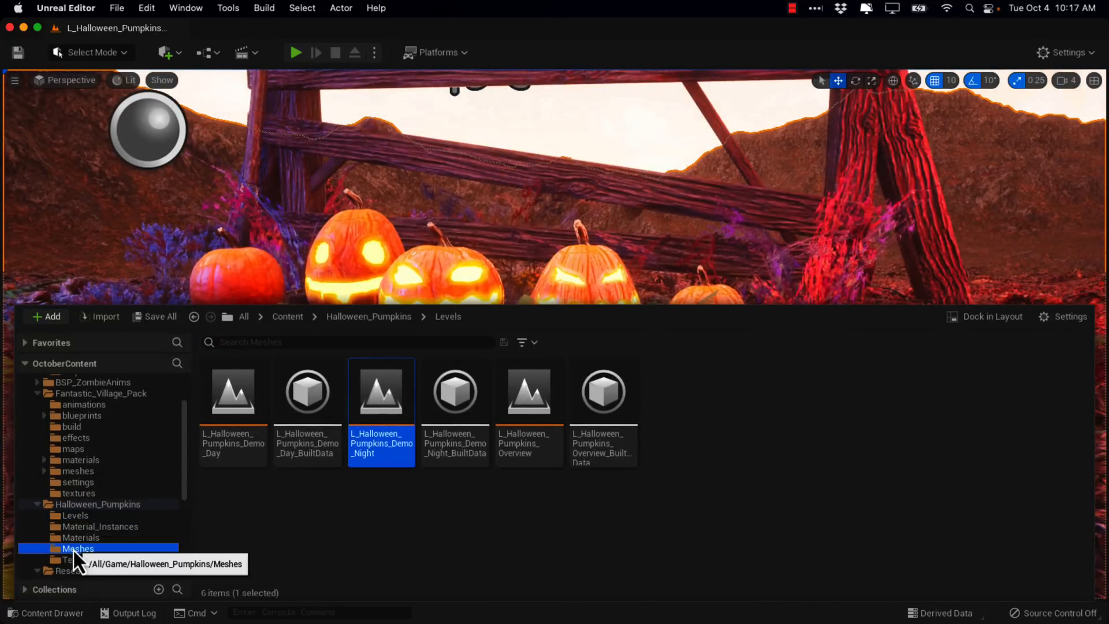
{"action": "left_click", "coordinate": [77, 548]}
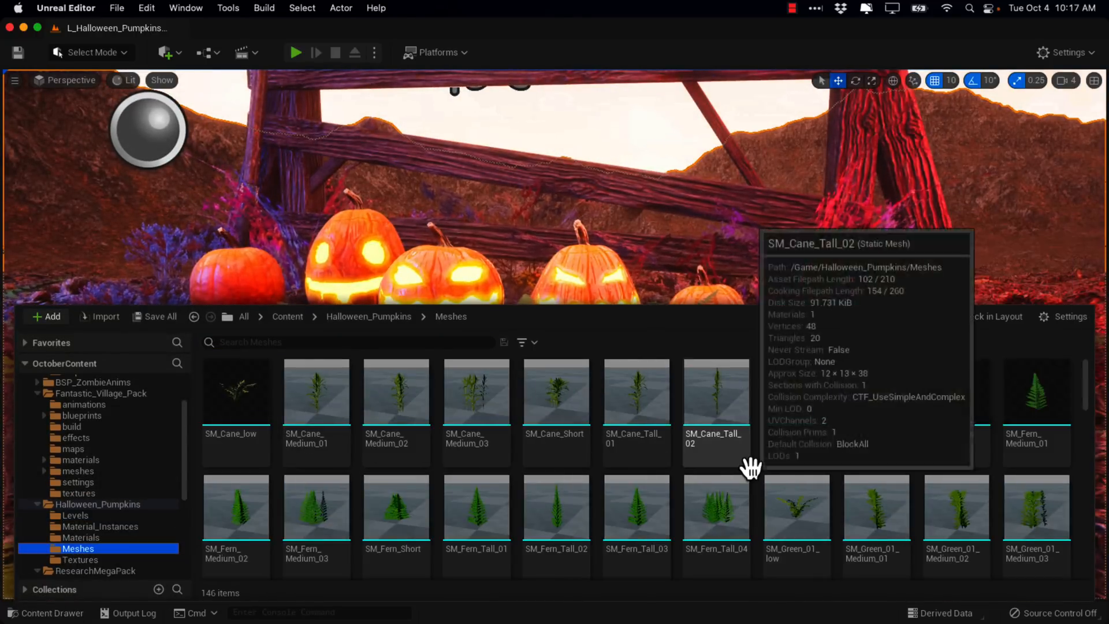
{"action": "scroll", "scroll_direction": "down", "scroll_amount": 3}
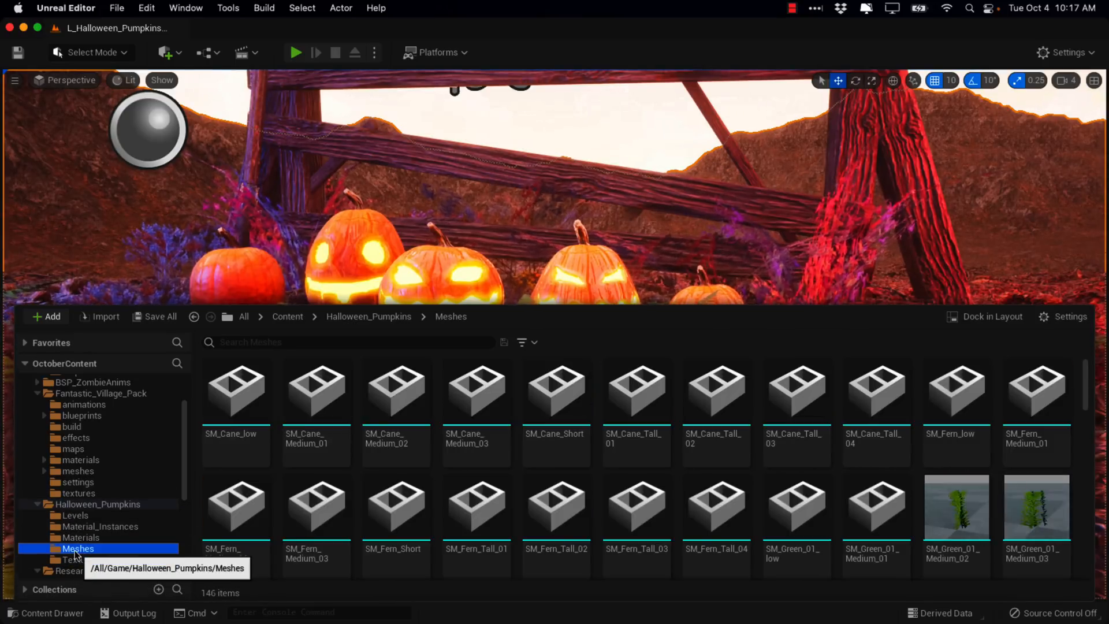
{"action": "mouse_move", "coordinate": [712, 472]}
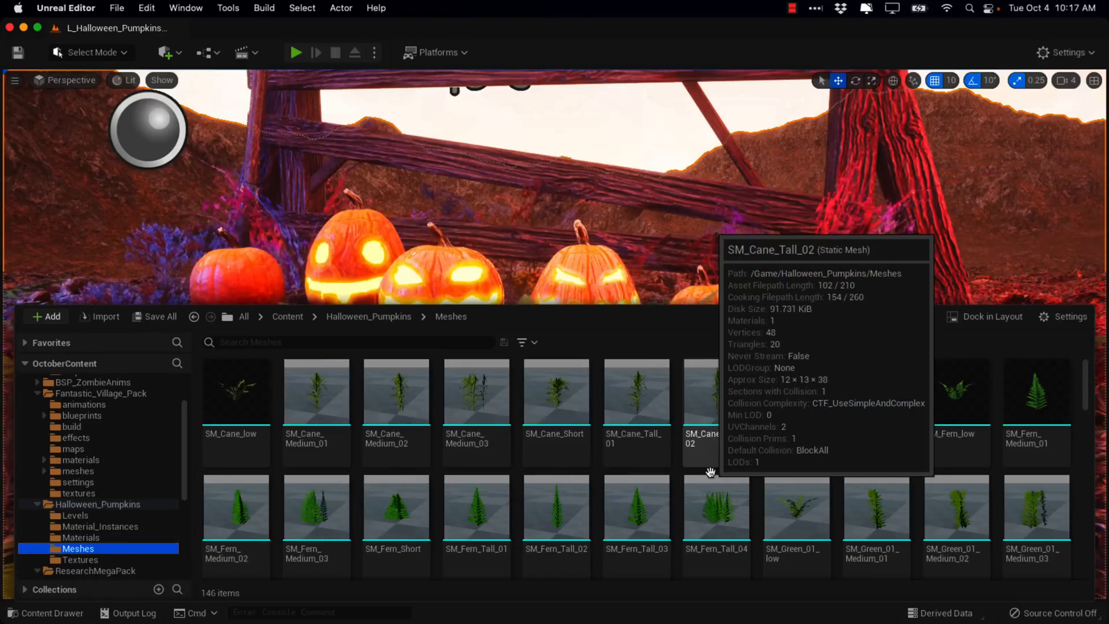
{"action": "scroll", "scroll_direction": "down", "scroll_amount": 3}
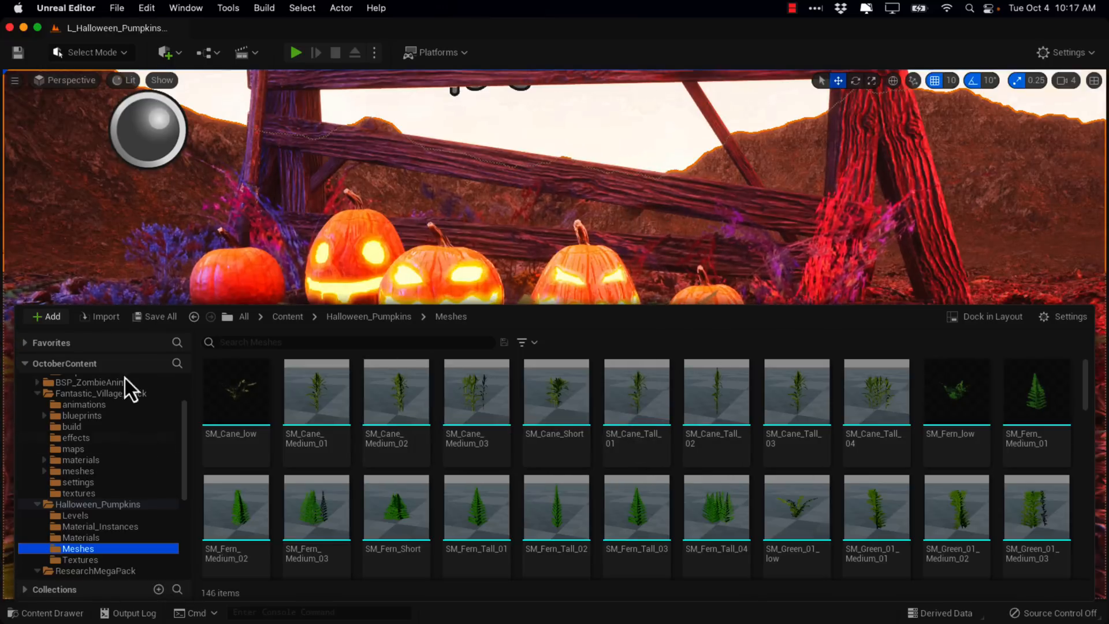
{"action": "mouse_move", "coordinate": [4, 31]}
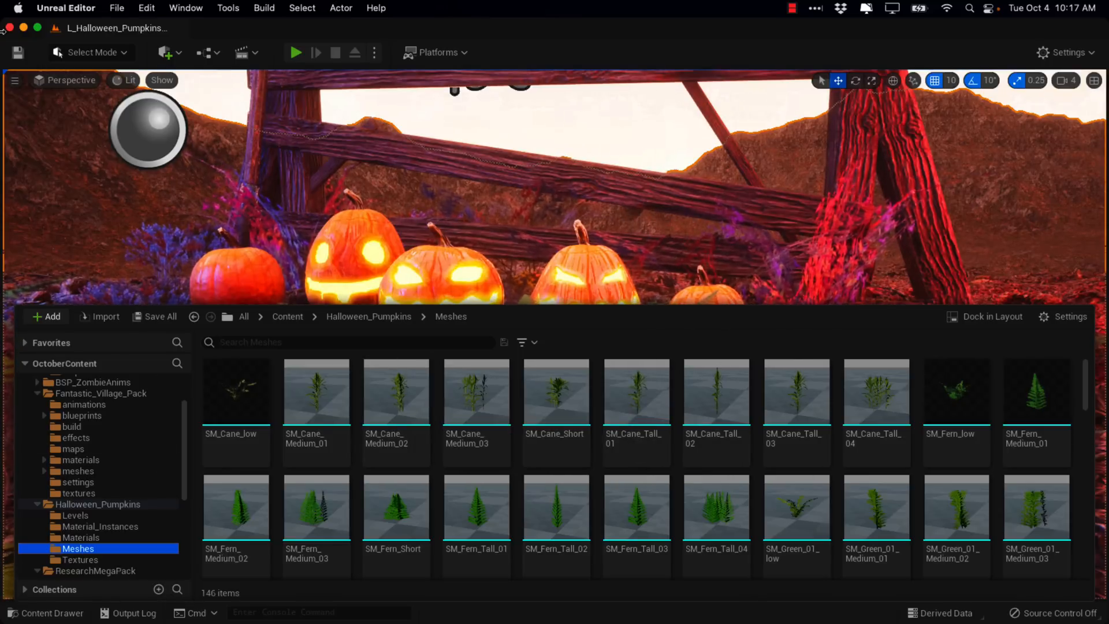
{"action": "mouse_move", "coordinate": [785, 92]}
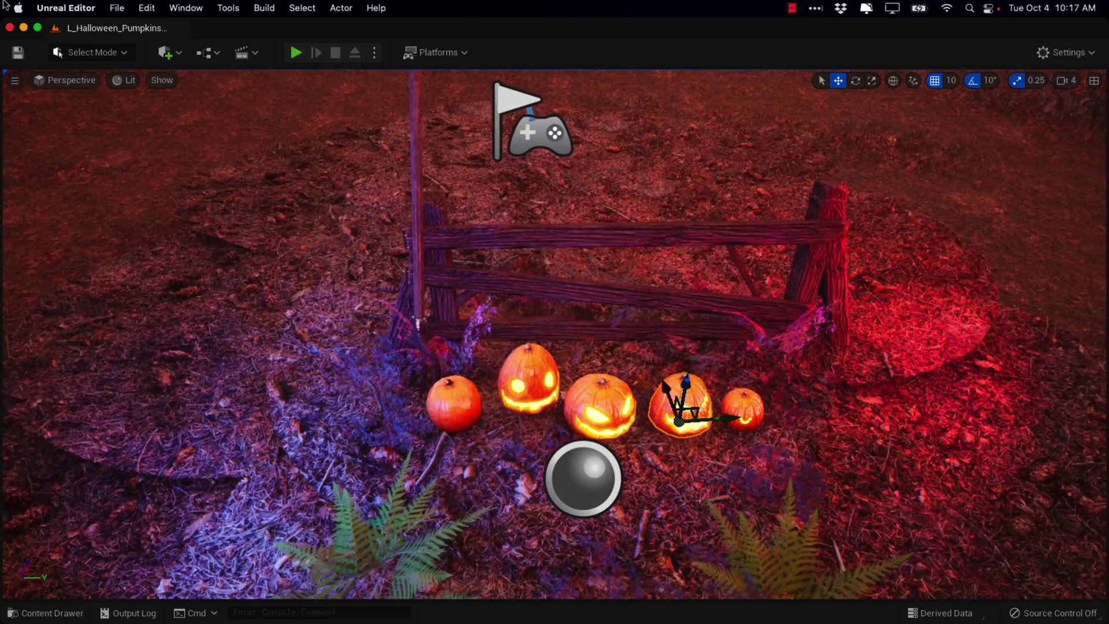
{"action": "left_click", "coordinate": [296, 53]}
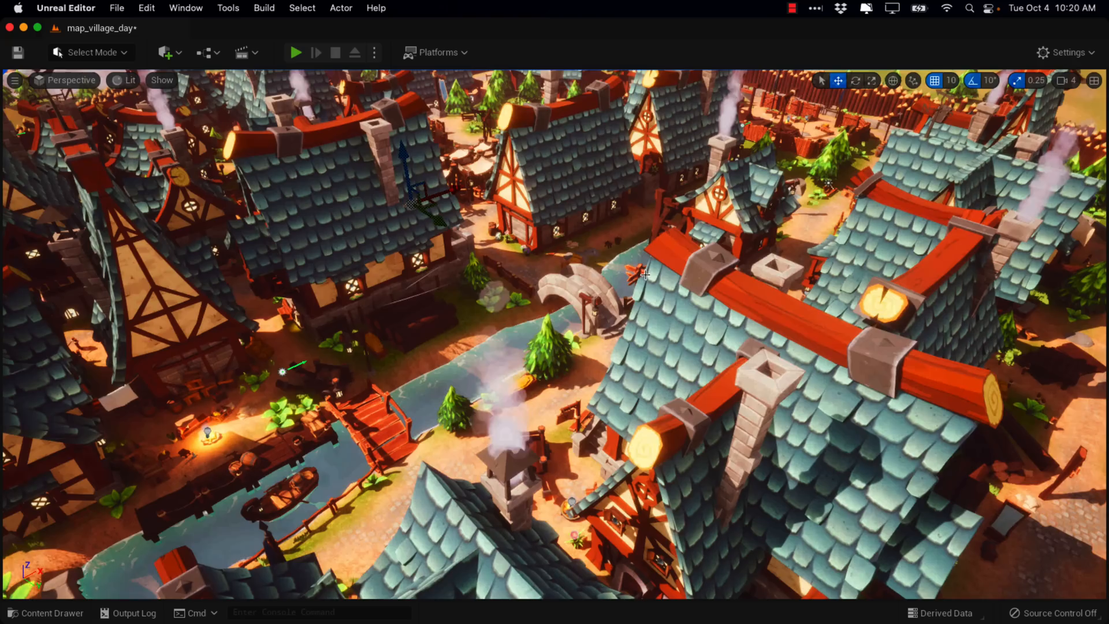
{"action": "mouse_move", "coordinate": [506, 251]}
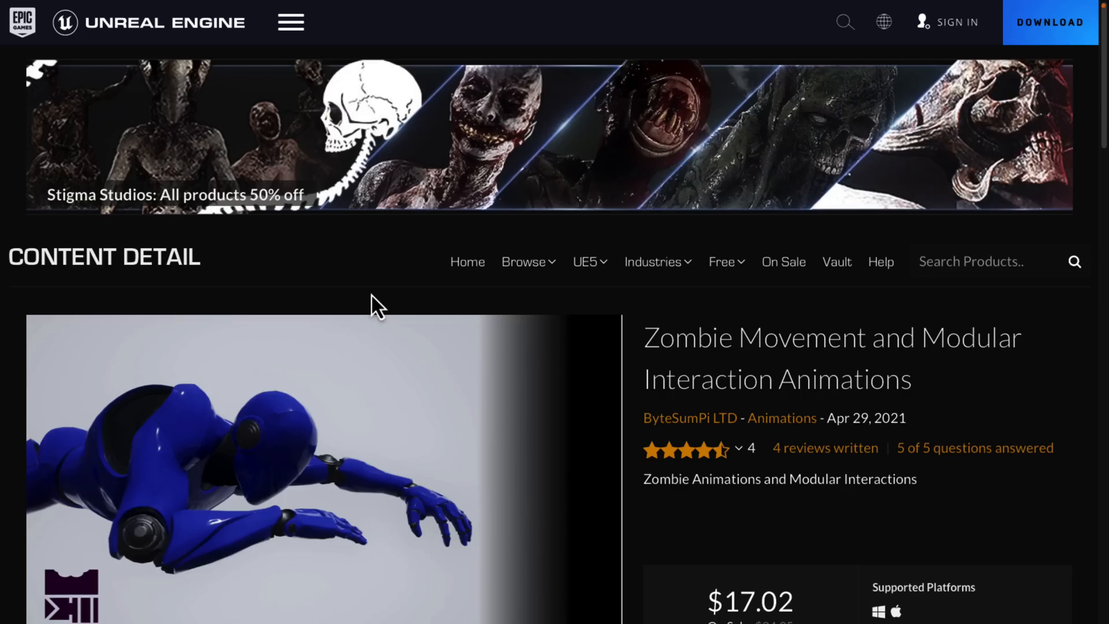
{"action": "mouse_move", "coordinate": [958, 324]}
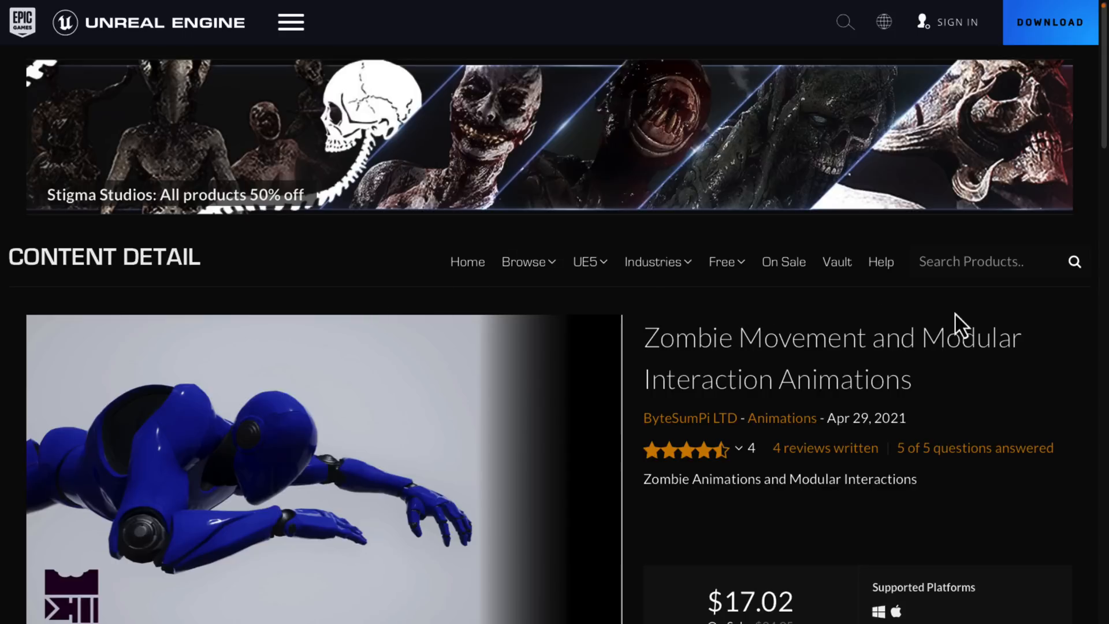
{"action": "mouse_move", "coordinate": [997, 327]}
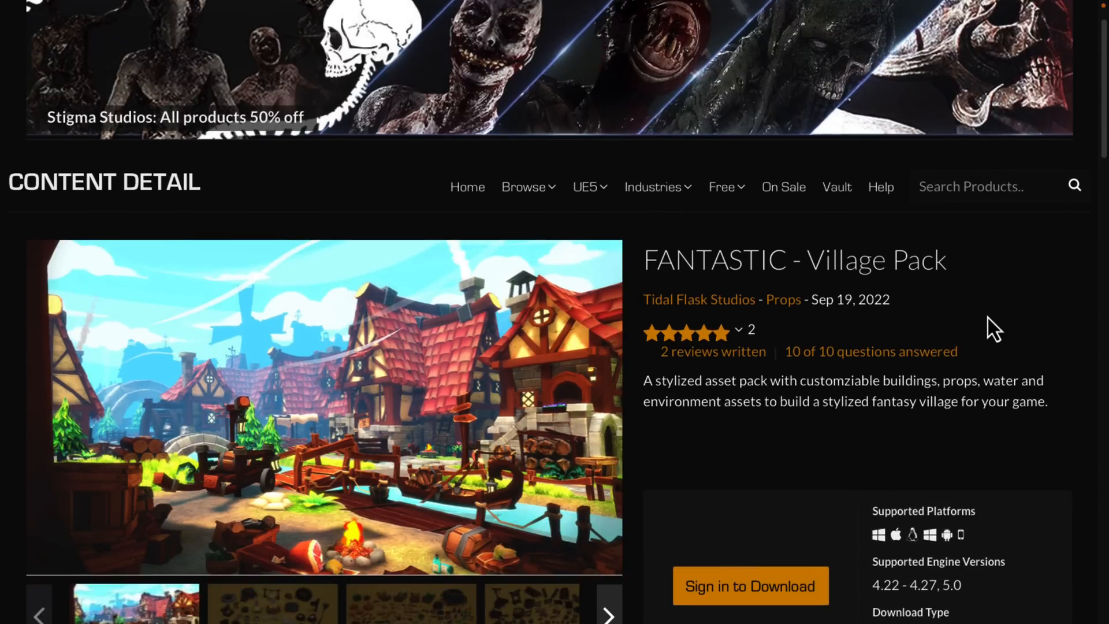
- Scroll down the FANTASTIC - Village Pack Marketplace page
{"action": "scroll", "scroll_direction": "down", "scroll_amount": 3}
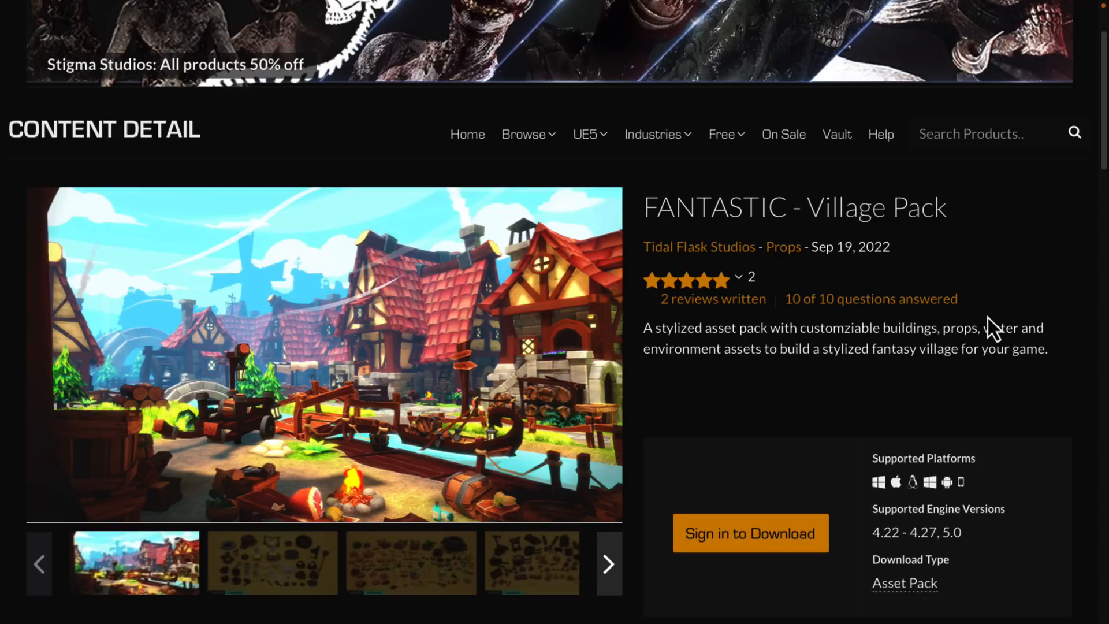
- View the Free For The Month and Permanently Free collections, then open the Village Pack page
{"action": "left_click", "coordinate": [721, 134]}
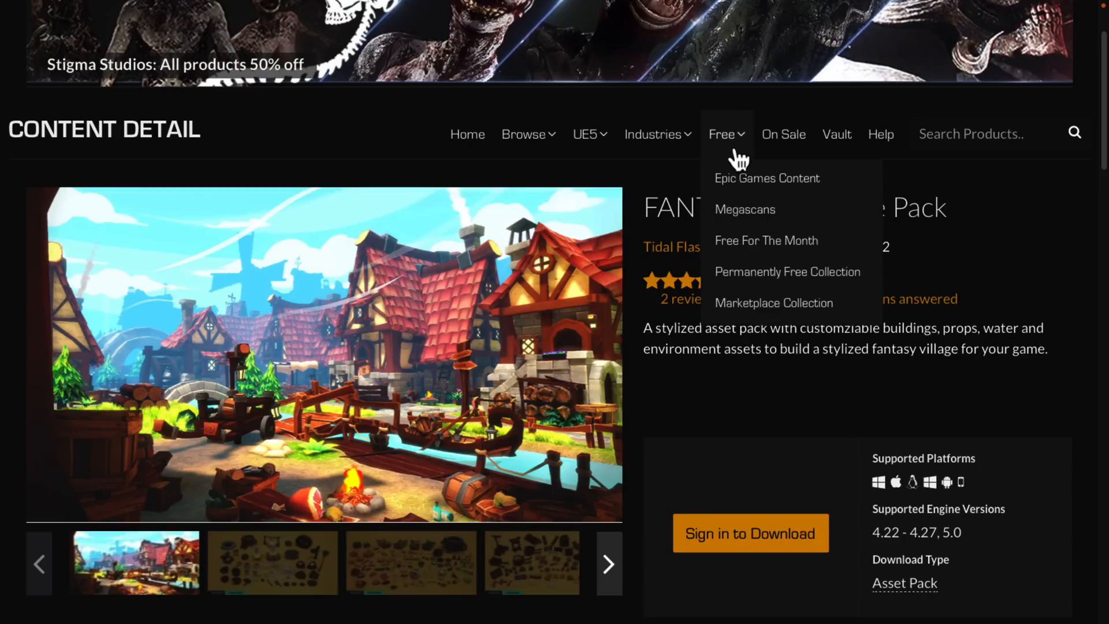
{"action": "mouse_move", "coordinate": [760, 240]}
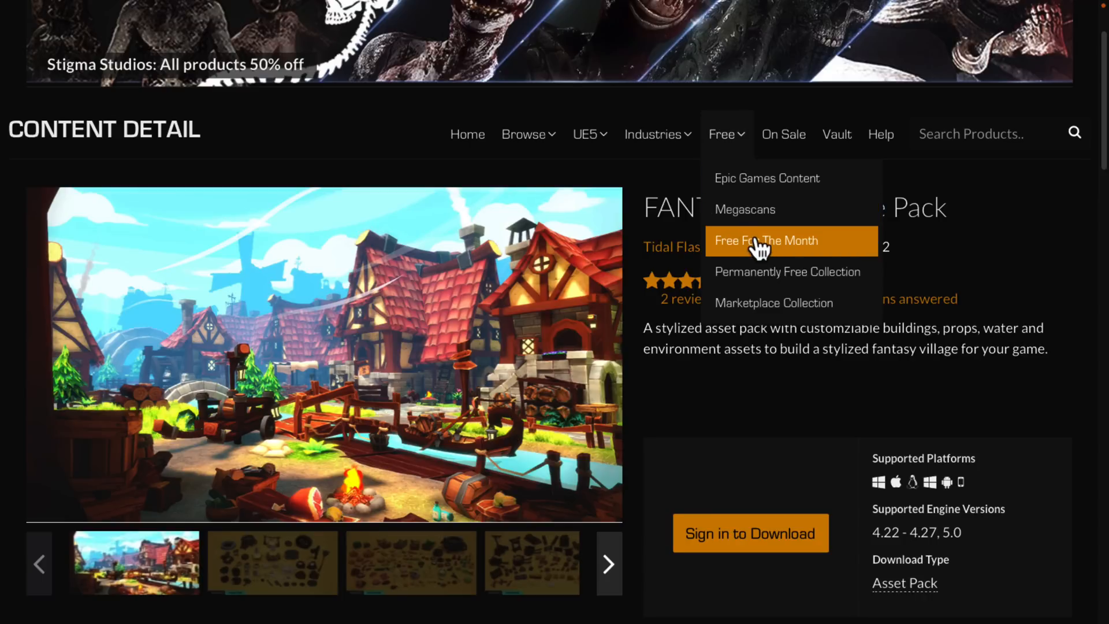
{"action": "left_click", "coordinate": [766, 240]}
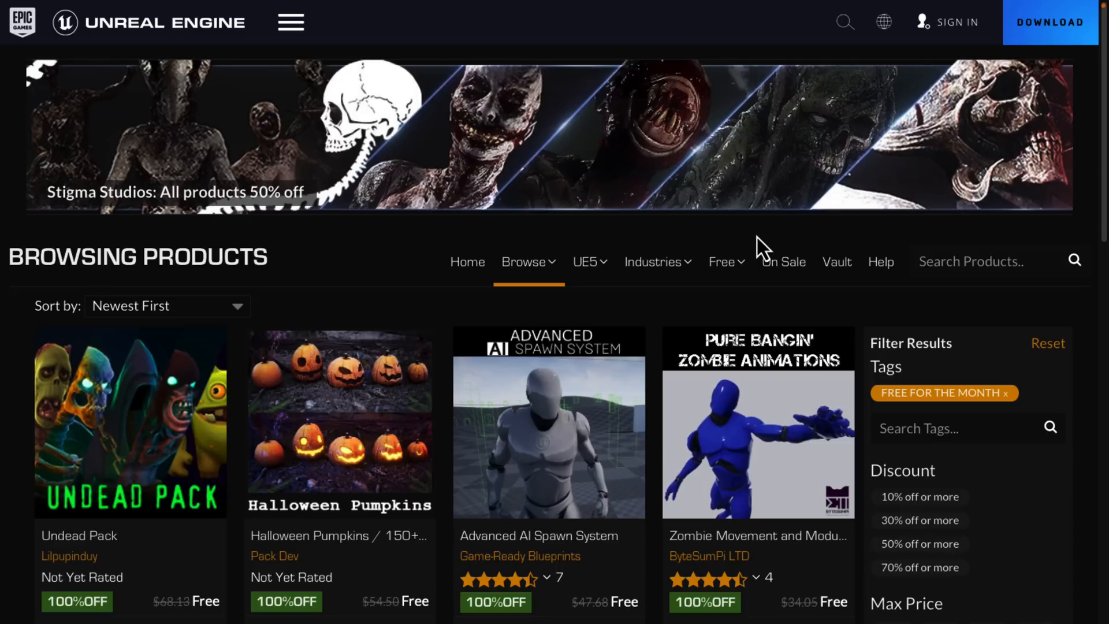
{"action": "scroll", "scroll_direction": "down", "scroll_amount": 3}
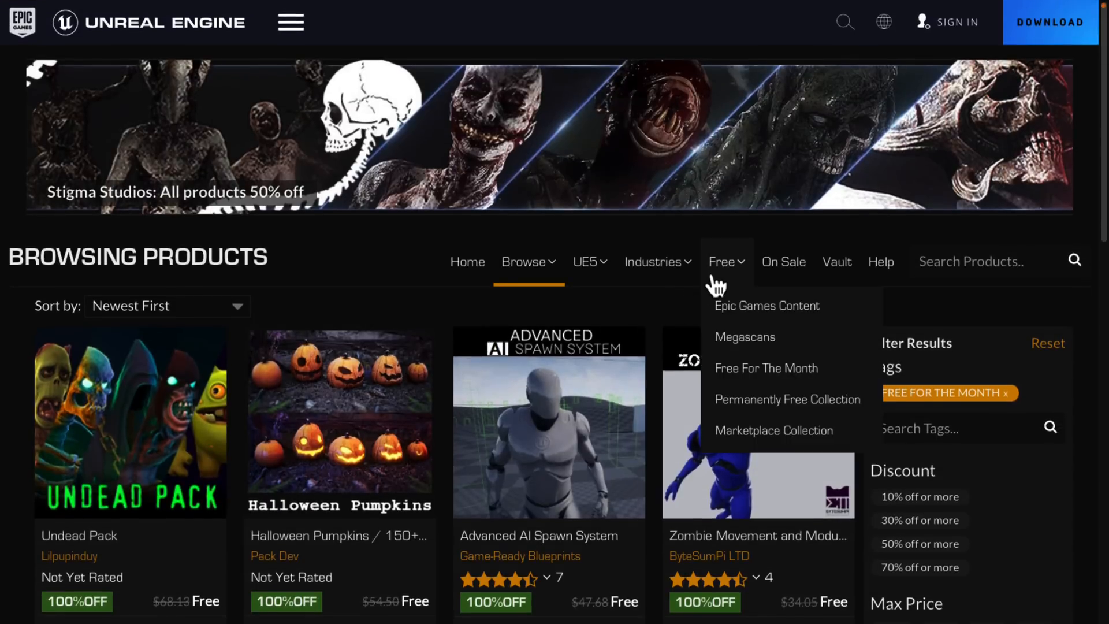
{"action": "left_click", "coordinate": [786, 399]}
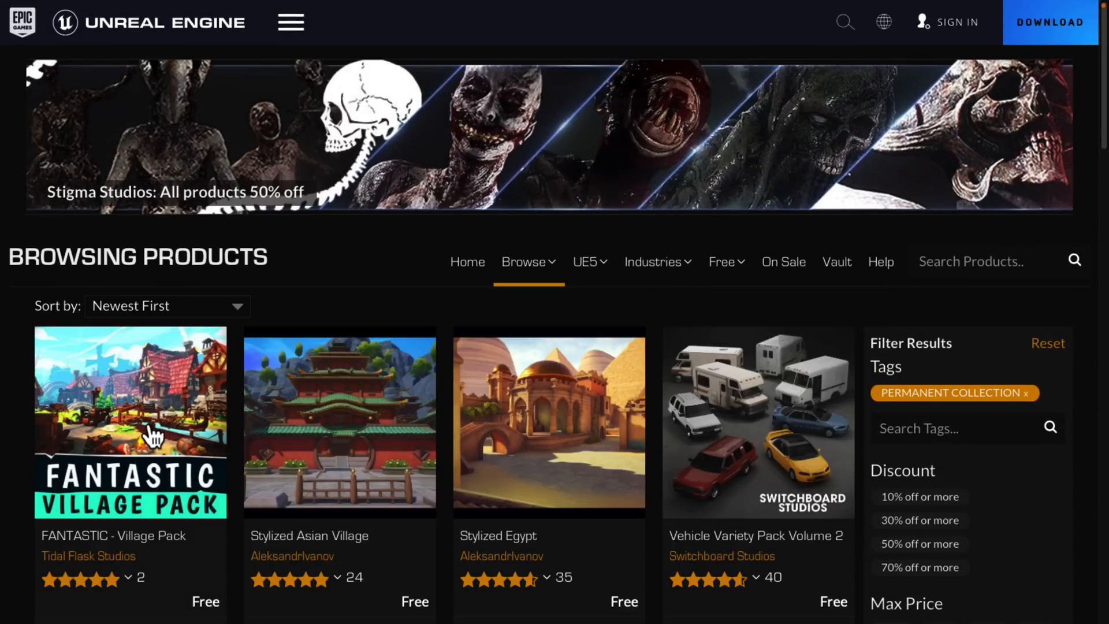
{"action": "left_click", "coordinate": [130, 421]}
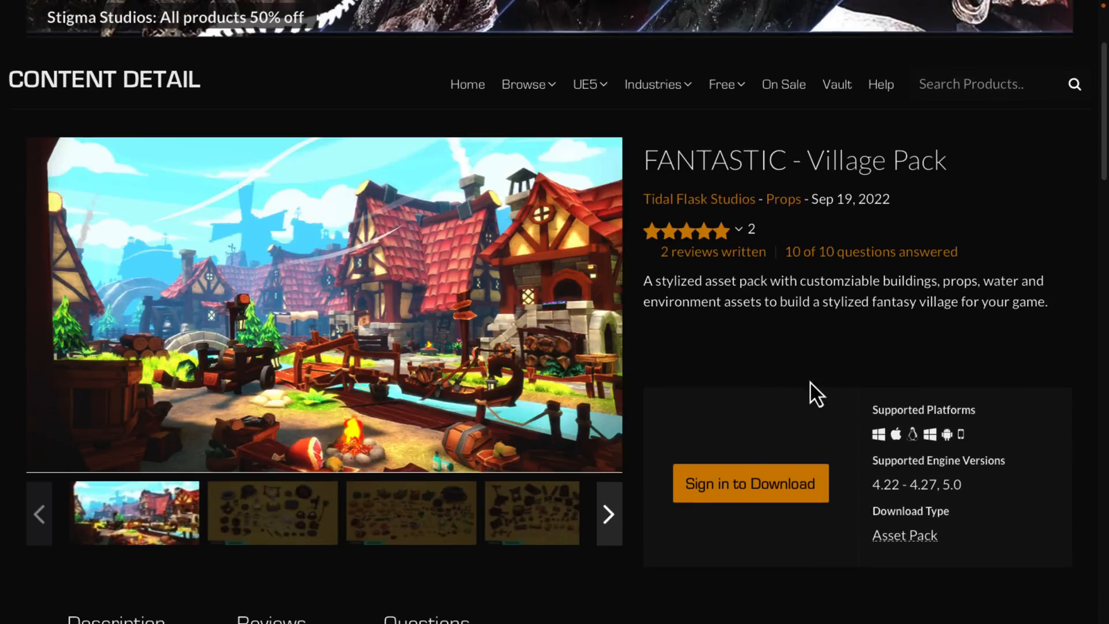
{"action": "mouse_move", "coordinate": [792, 345]}
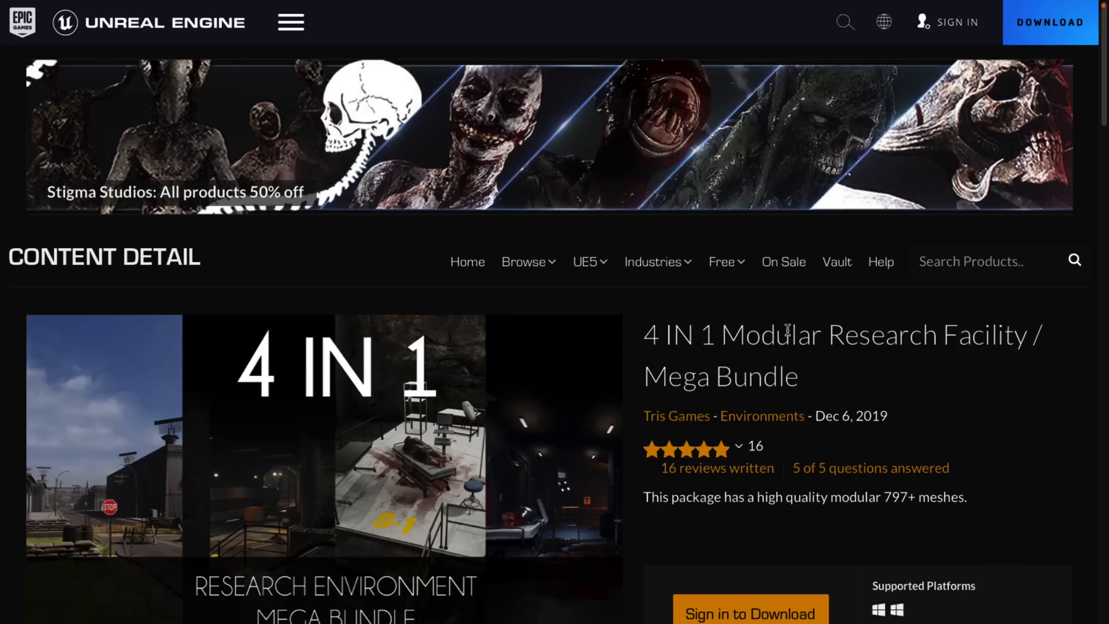
{"action": "scroll", "scroll_direction": "down", "scroll_amount": 3}
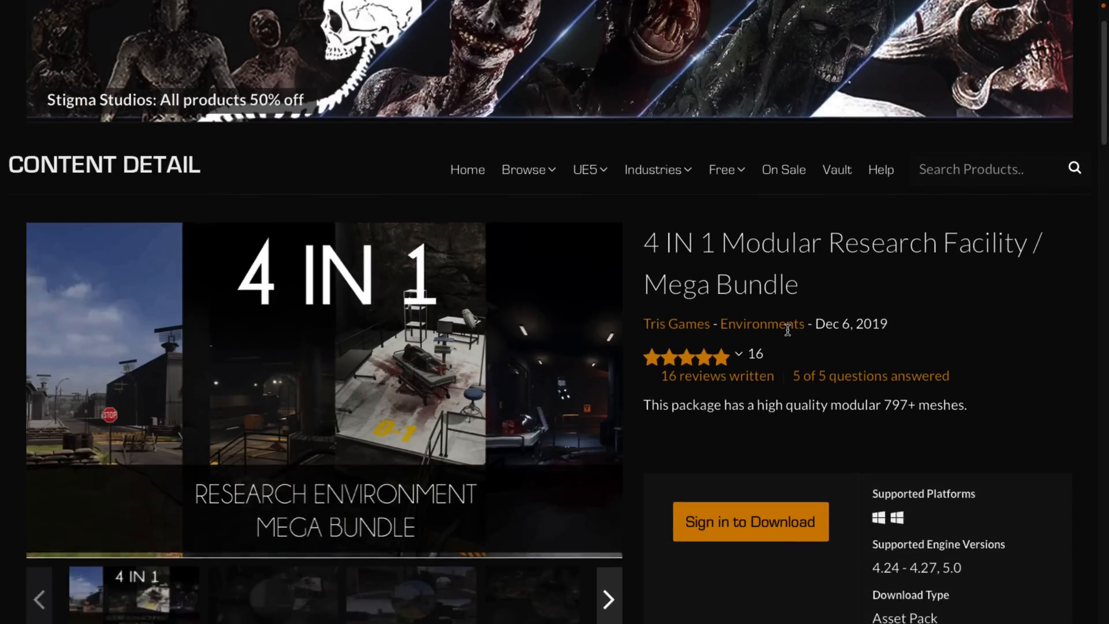